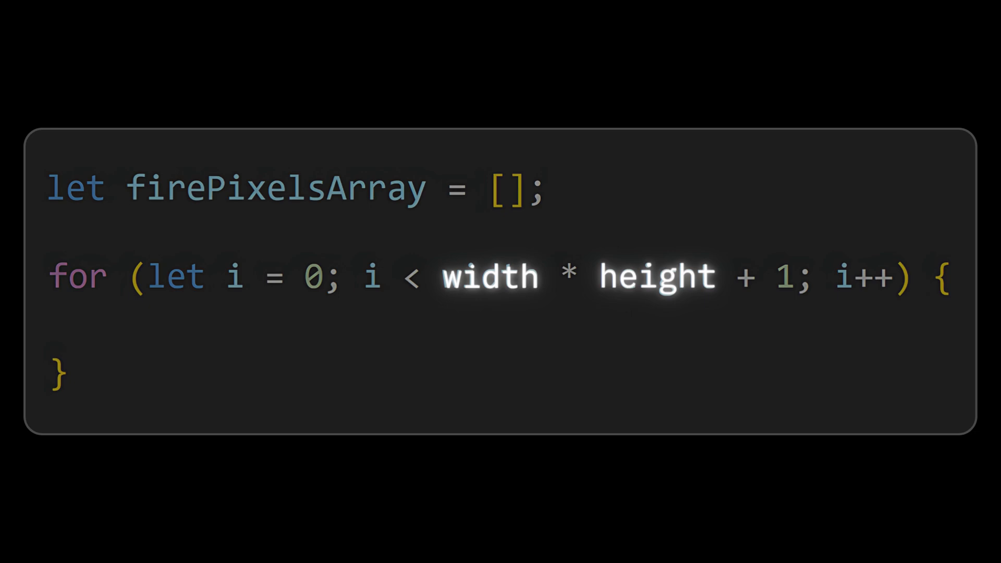
{"action": "type", "text": "firePixelsArray[i] = 0;"}
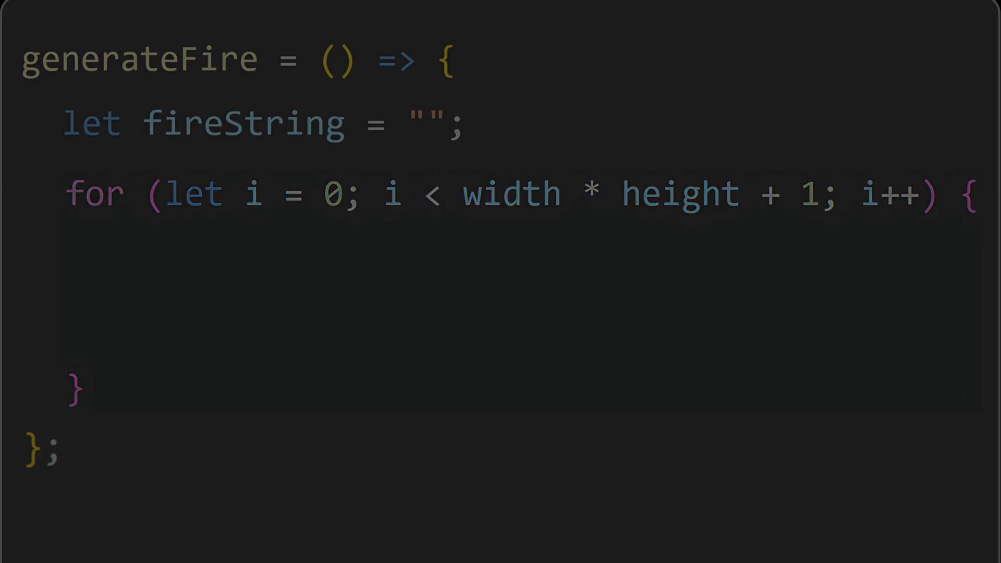
{"action": "type", "text": "fireString += fireChars[firePixelsArray[i]];"}
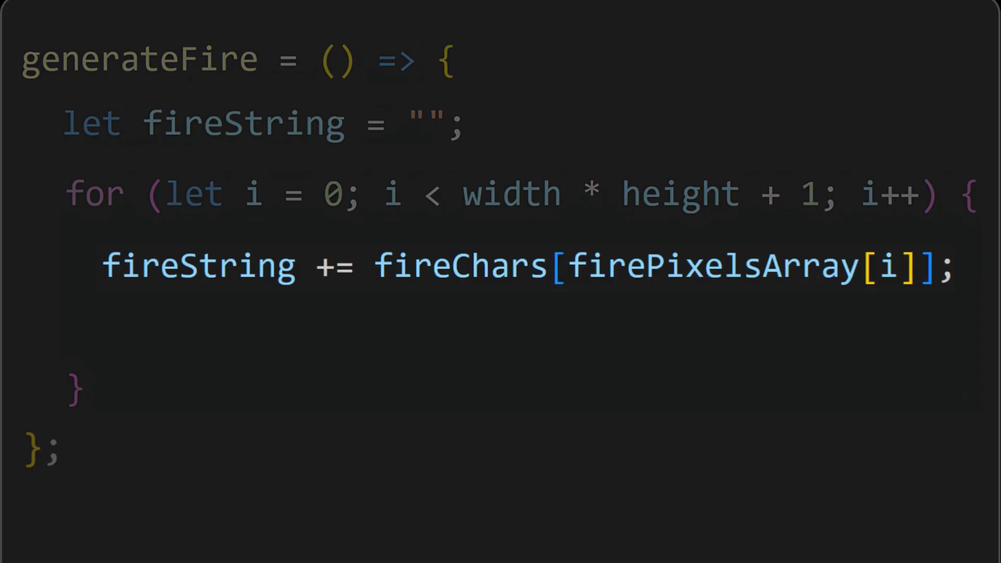
{"action": "type", "text": "if (i % width === 0) fireString += `\\n`;"}
{"action": "type", "text": "document.getElementById(\"fire\").innerText = fireString;"}
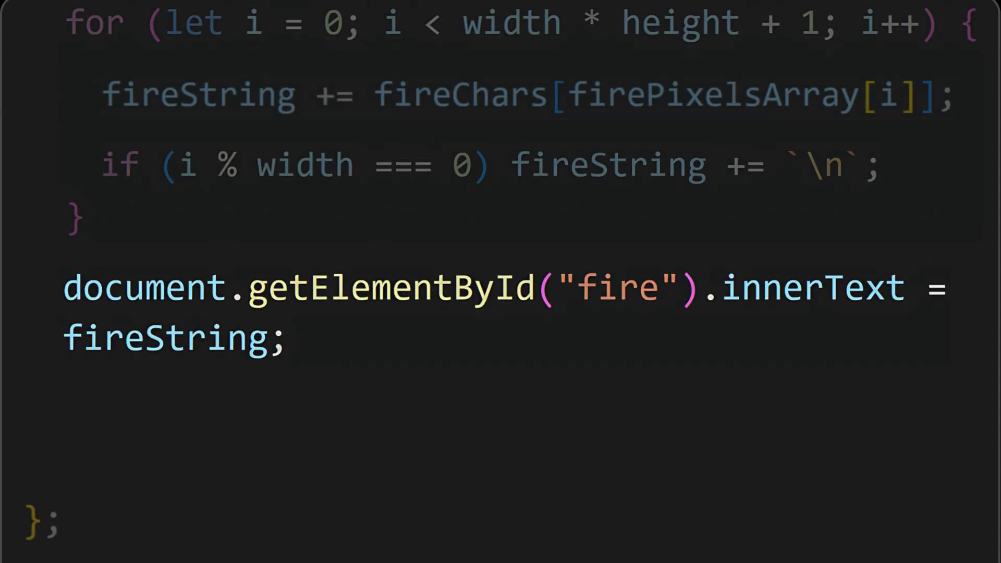
{"action": "type", "text": "setTimeout(generateFire, 30);"}
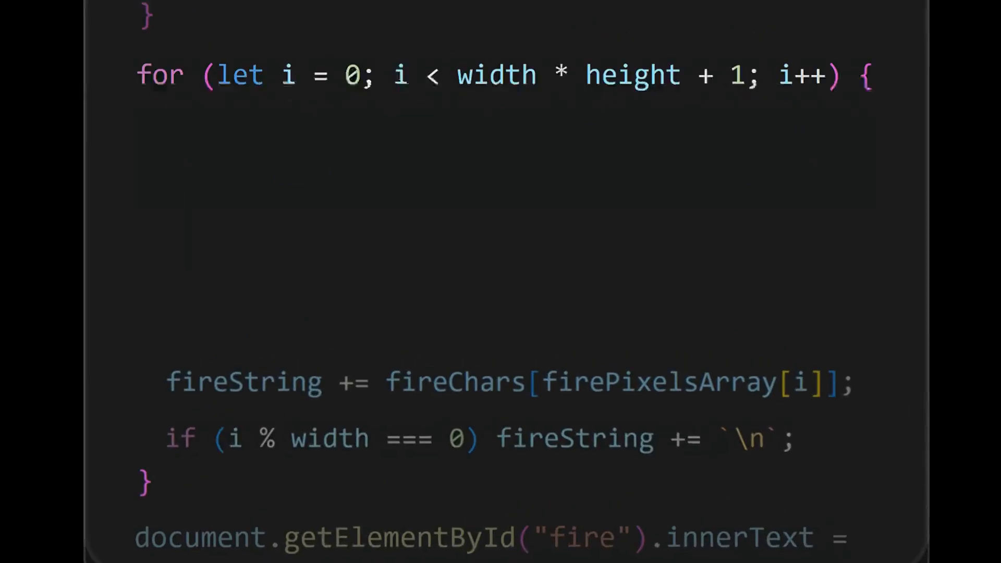
{"action": "type", "text": "let averageValue ="}
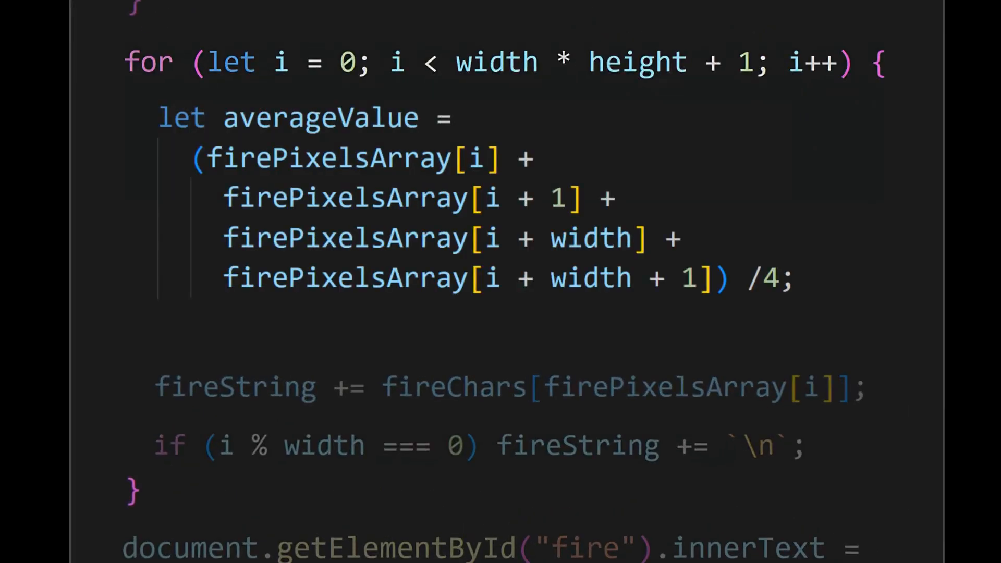
{"action": "type", "text": "firePixelsArray[i] = Math.floor(averageValue);"}
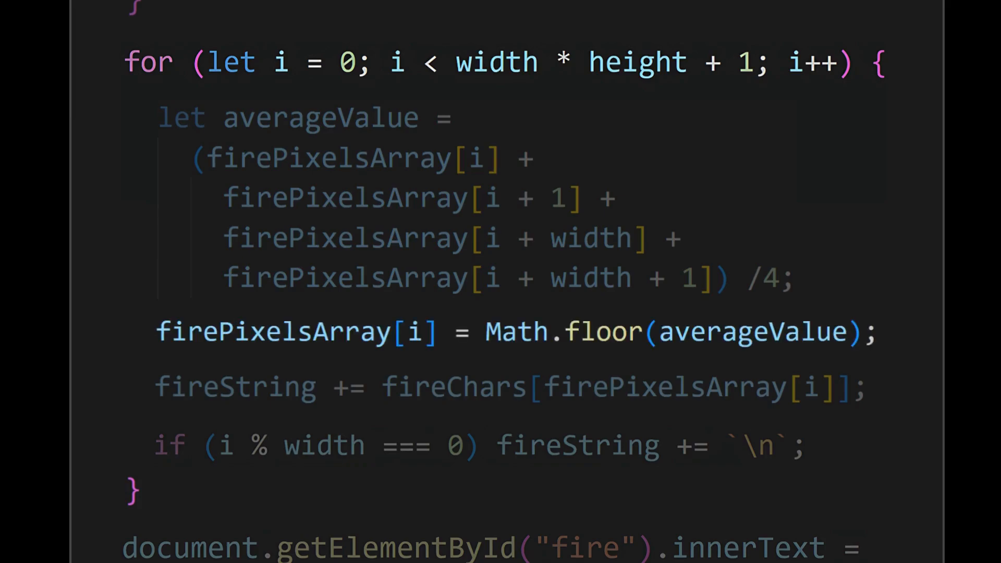
{"action": "scroll", "scroll_direction": "down", "scroll_amount": 3}
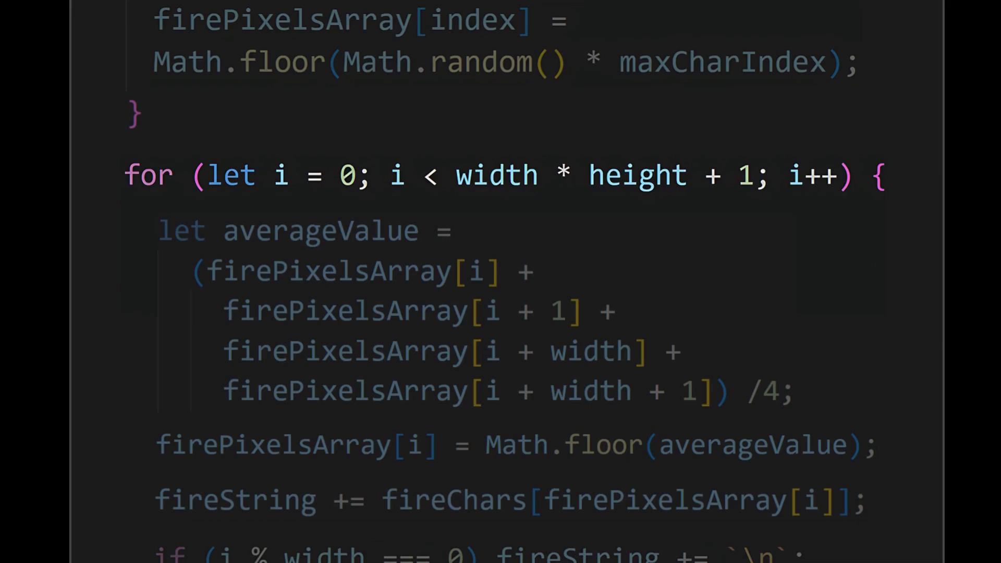
{"action": "type", "text": "(height - 1)"}
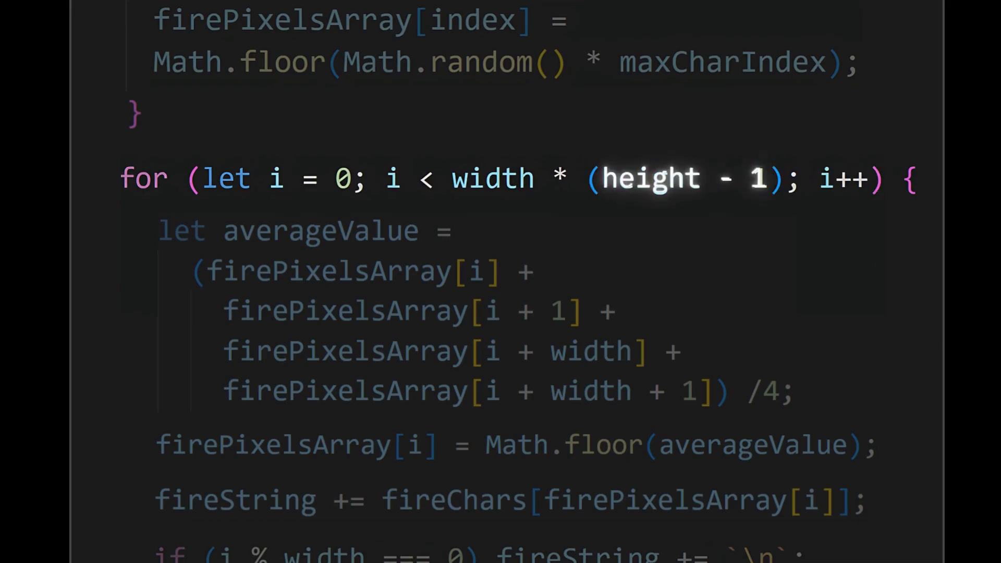